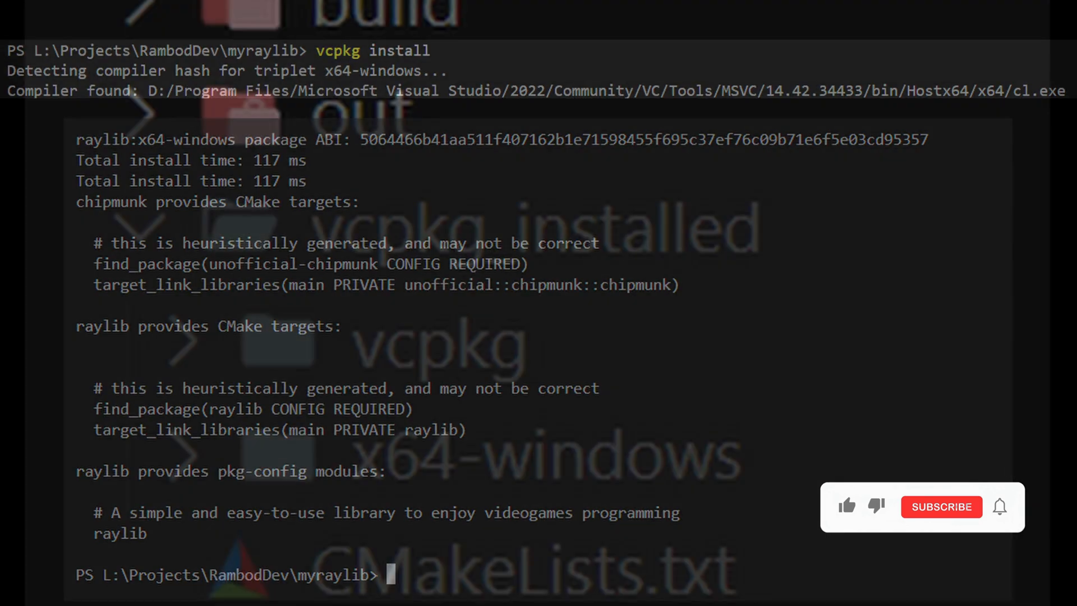
- Read through the raylib main.cpp, then bring up CMakeLists.txt linking chipmunk to myraylib
click(943, 507)
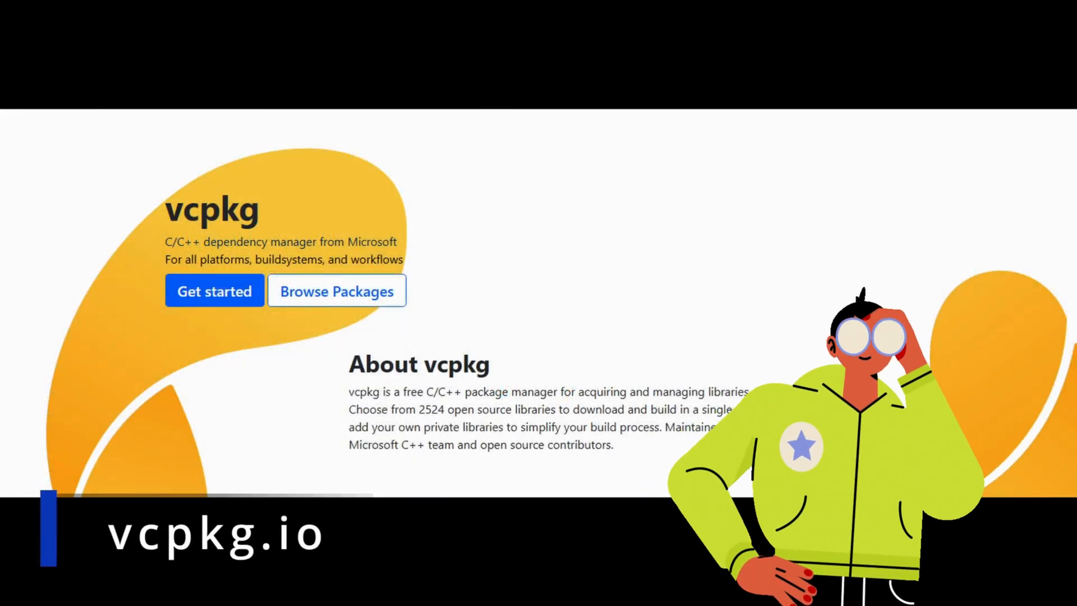
click(337, 290)
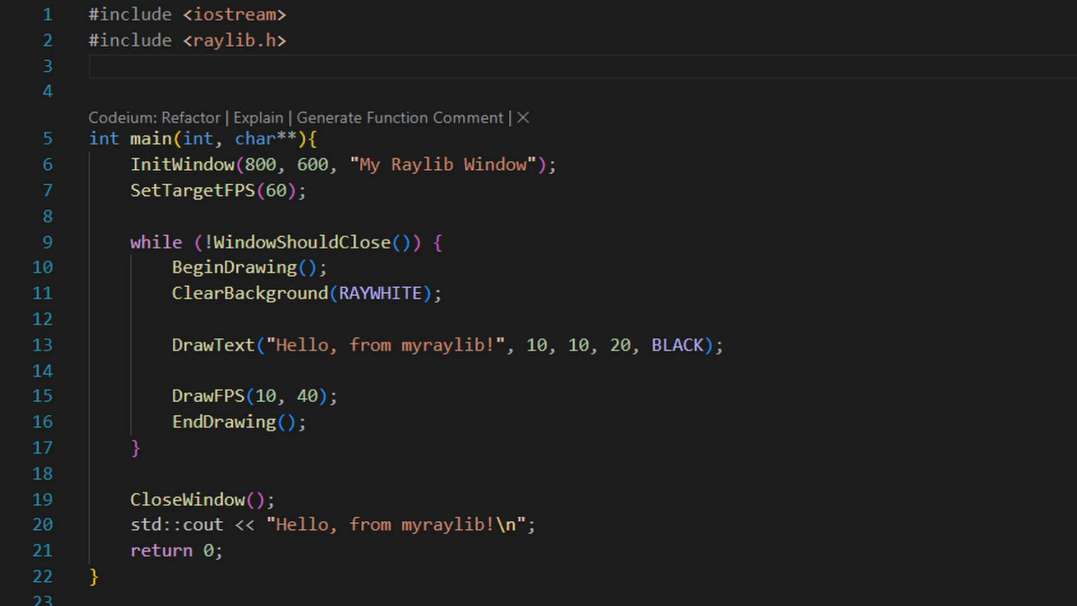
click(539, 45)
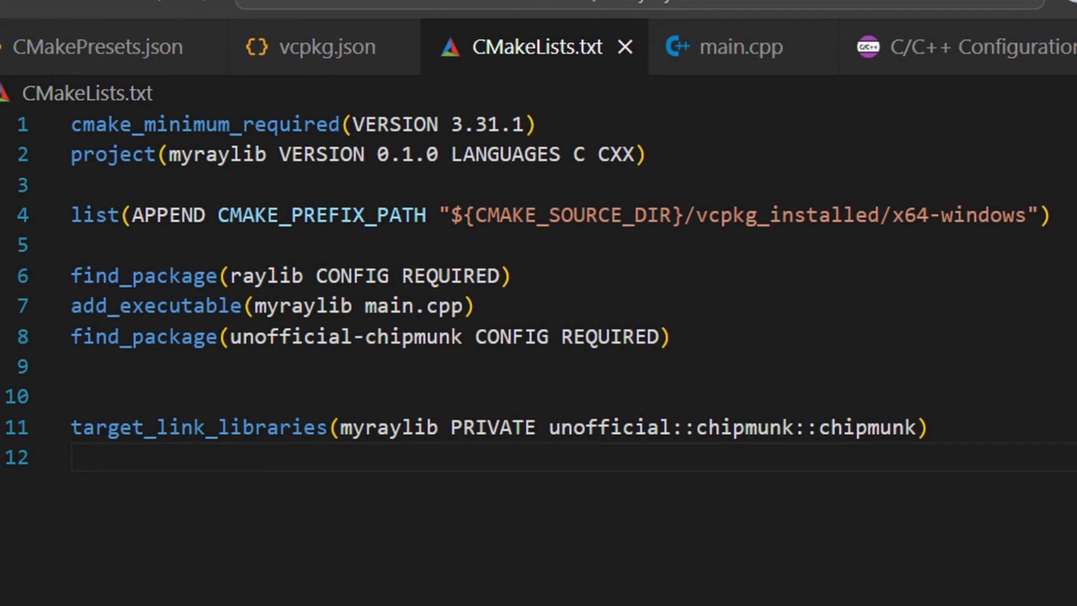
click(735, 45)
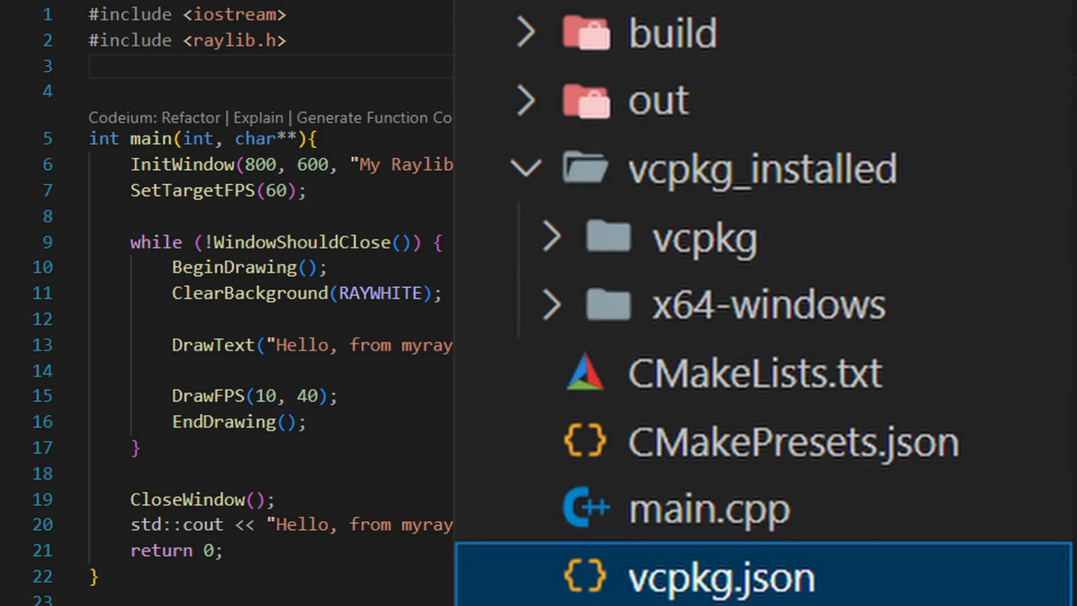
- Show the Ninja preset with the vcpkg toolchain in CMakePresets.json, then return to CMakeLists.txt
click(716, 575)
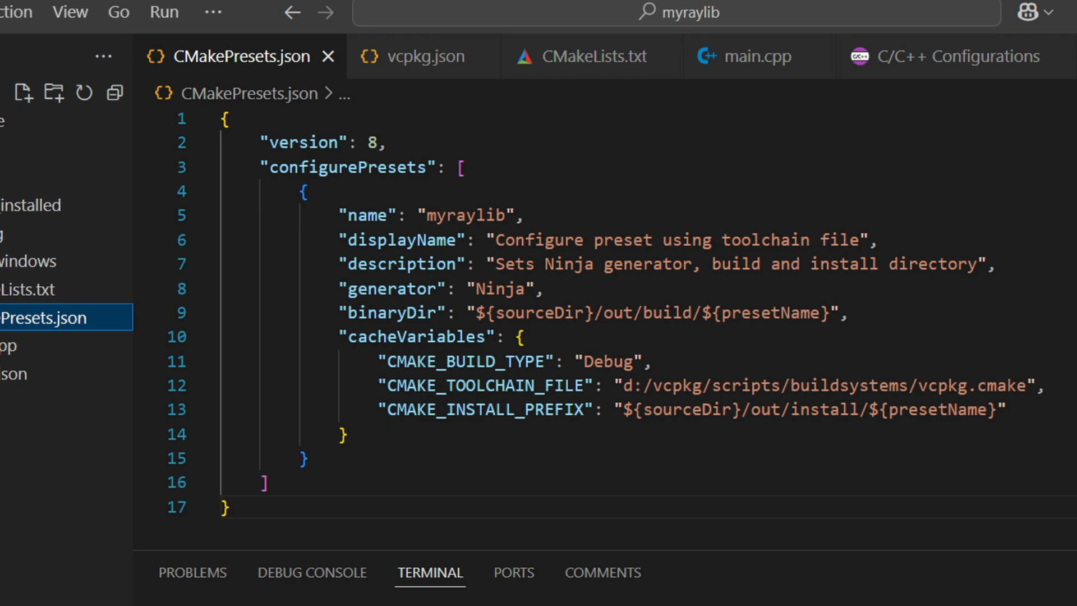
click(593, 56)
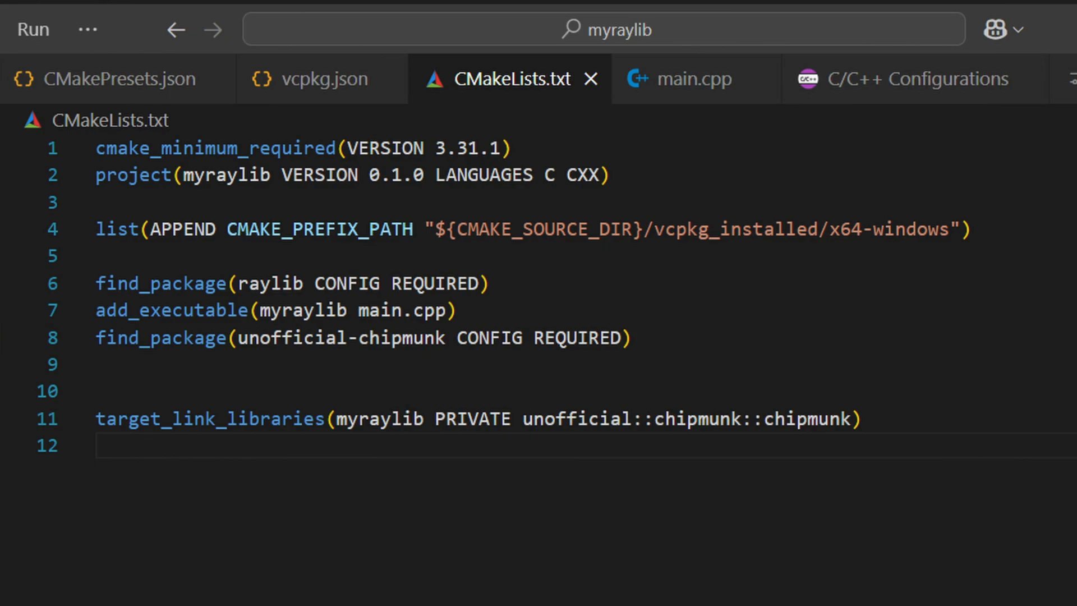
click(696, 78)
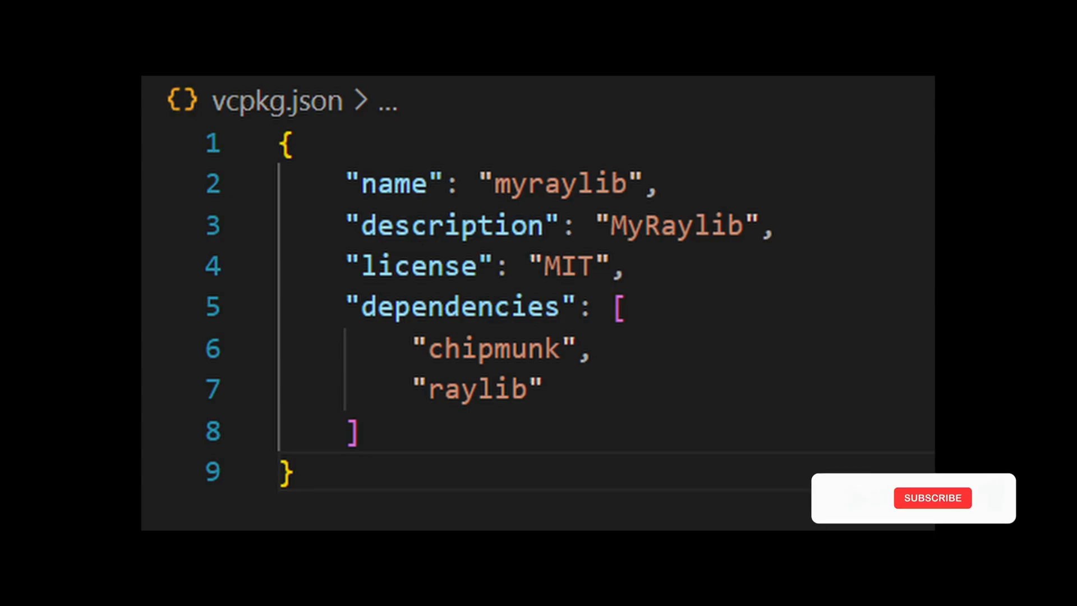
- Show the vcpkg.json dependencies array listing chipmunk and raylib for myraylib
click(839, 498)
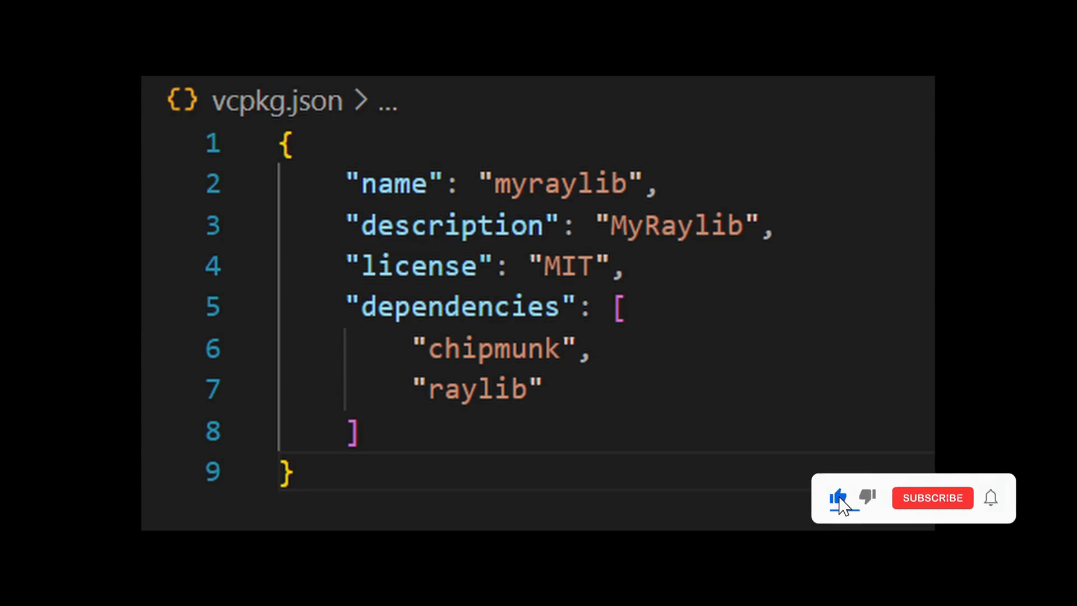